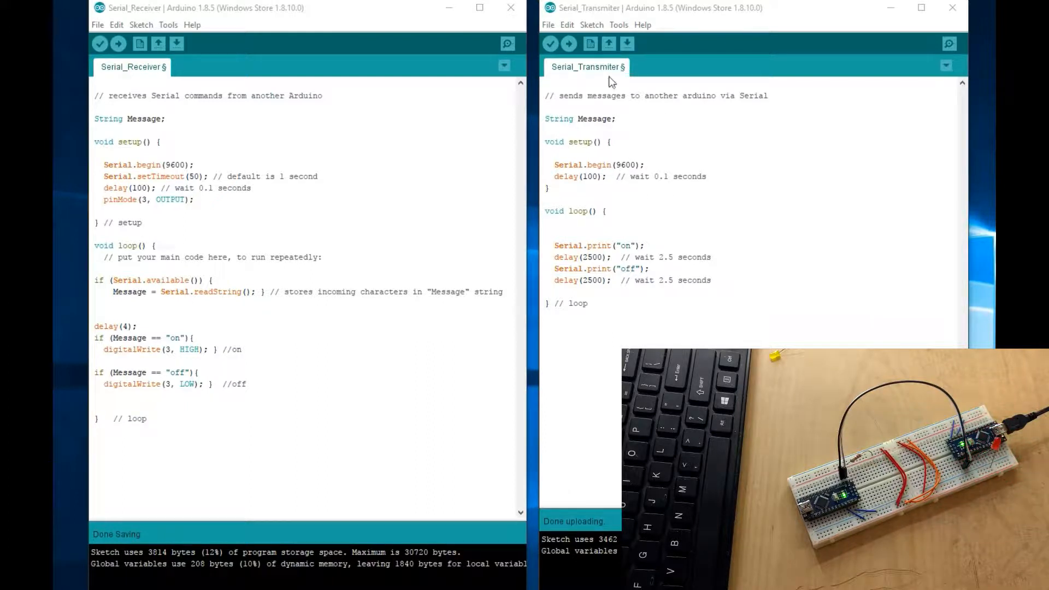
mouse_move(636, 186)
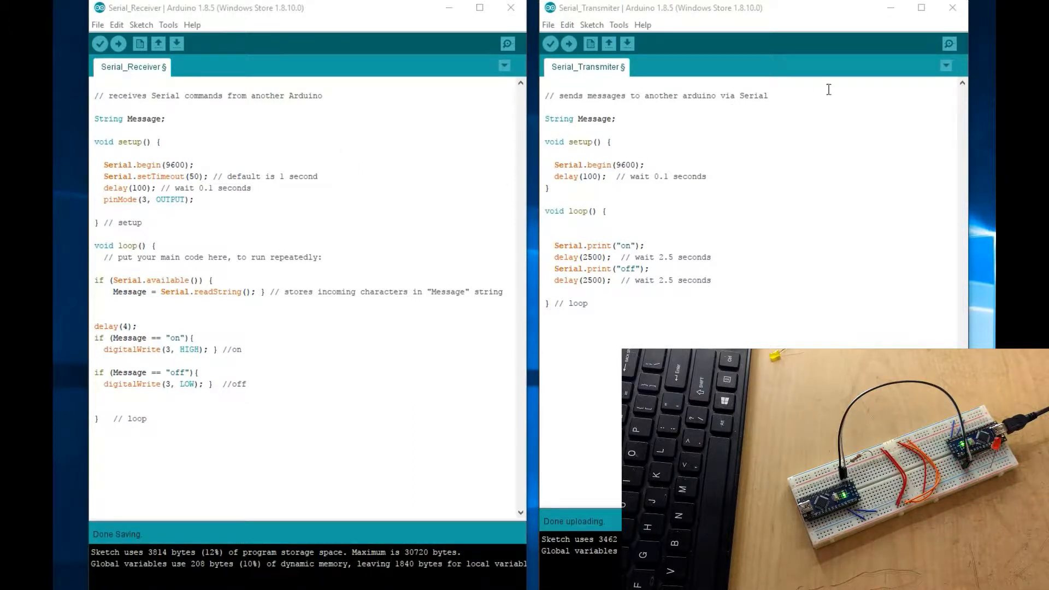
click(508, 44)
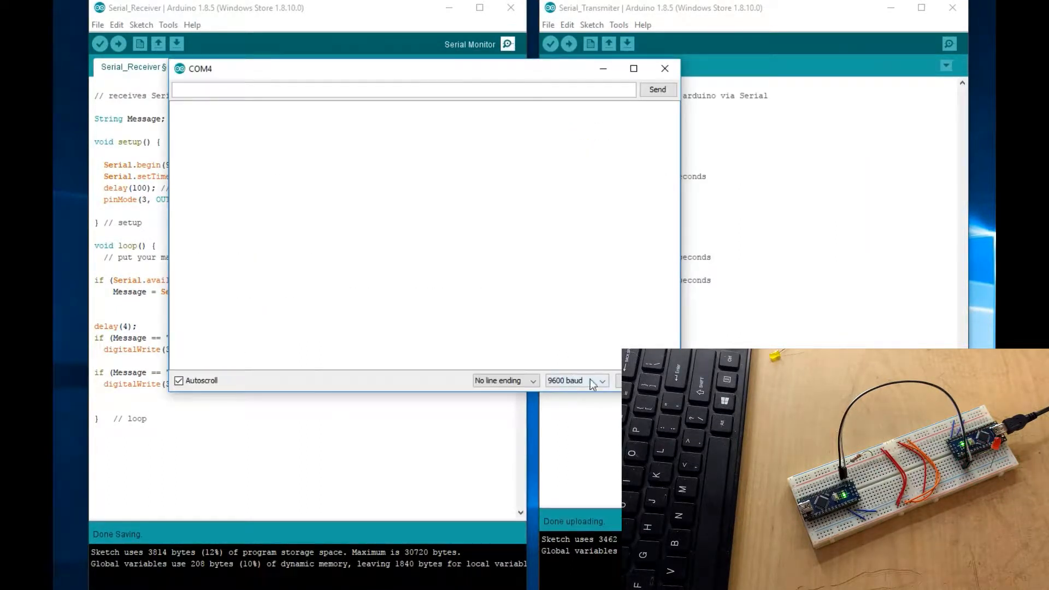
click(599, 381)
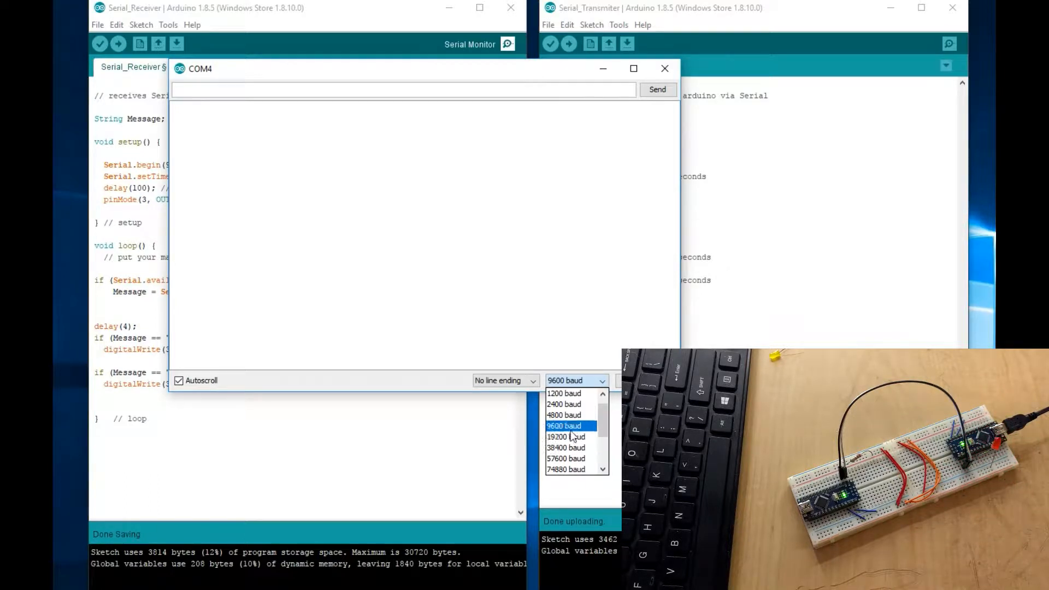
scroll(down, 3)
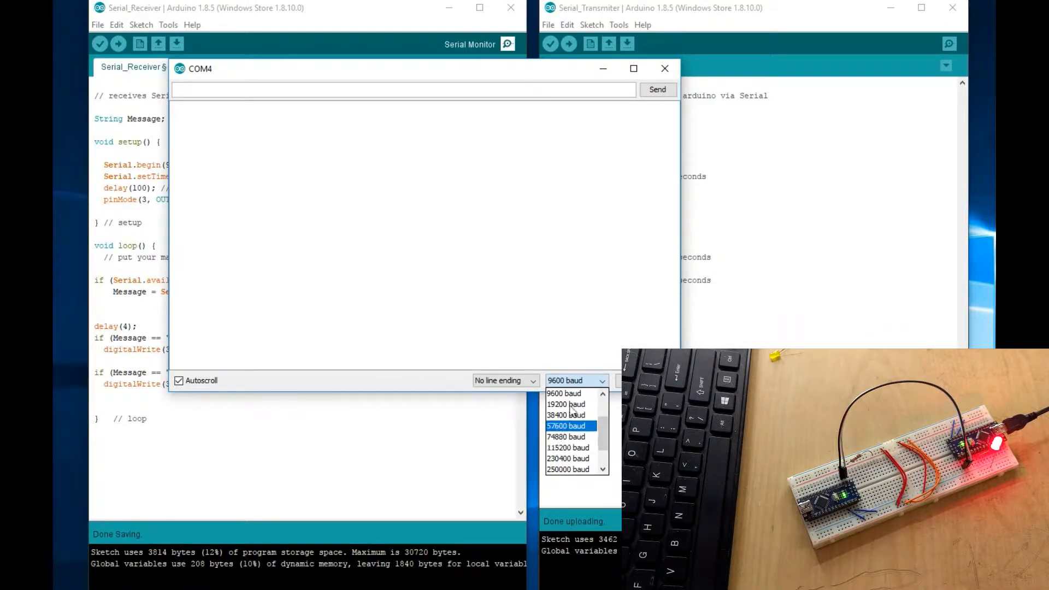
click(665, 68)
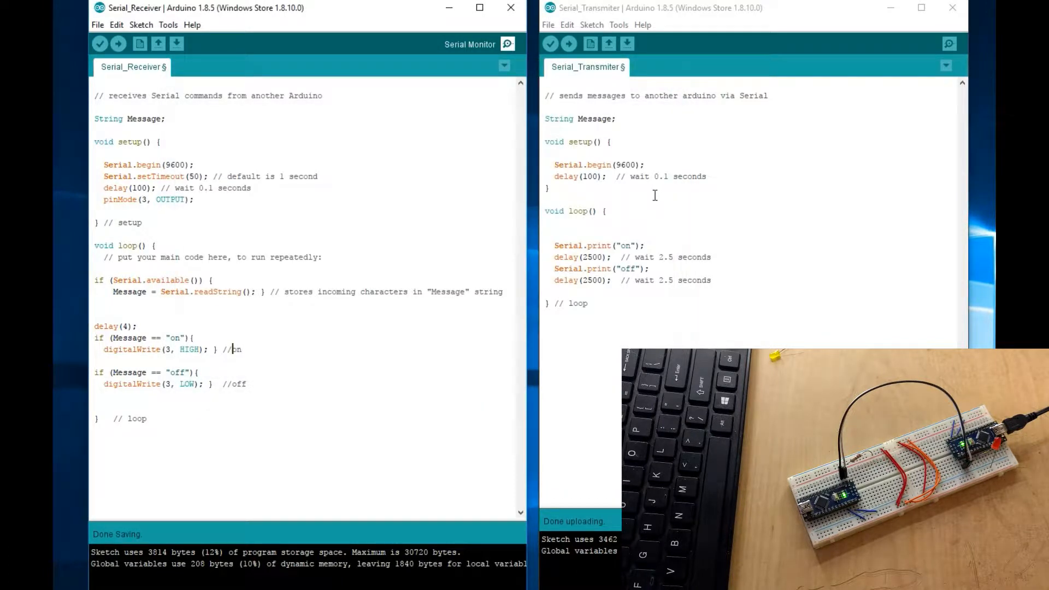